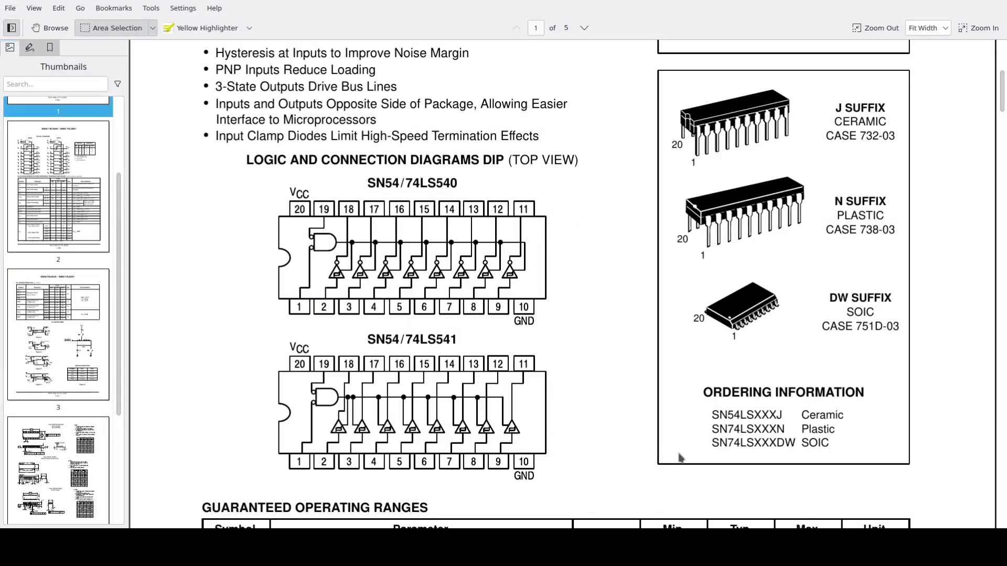
mouse_move(613, 481)
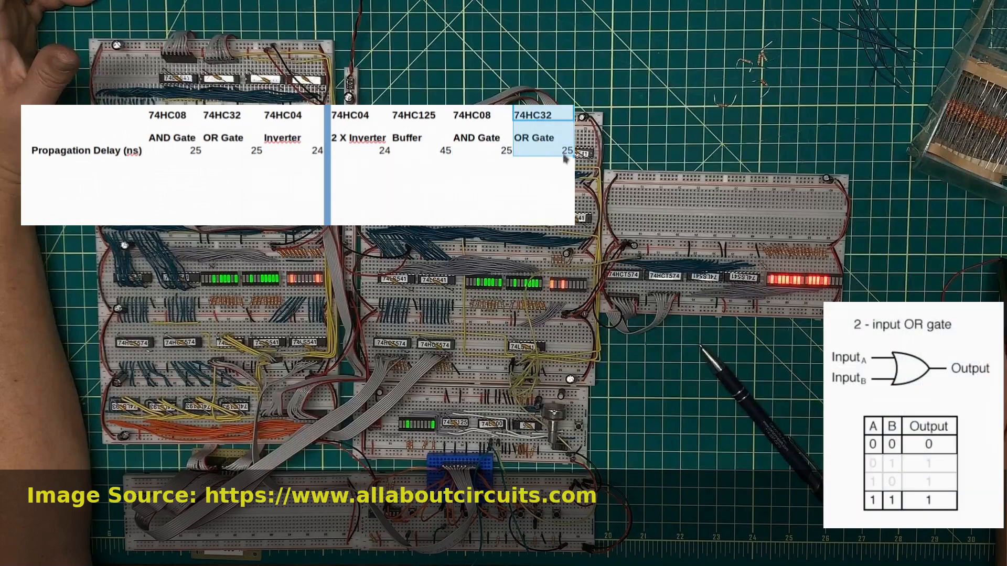
mouse_move(555, 134)
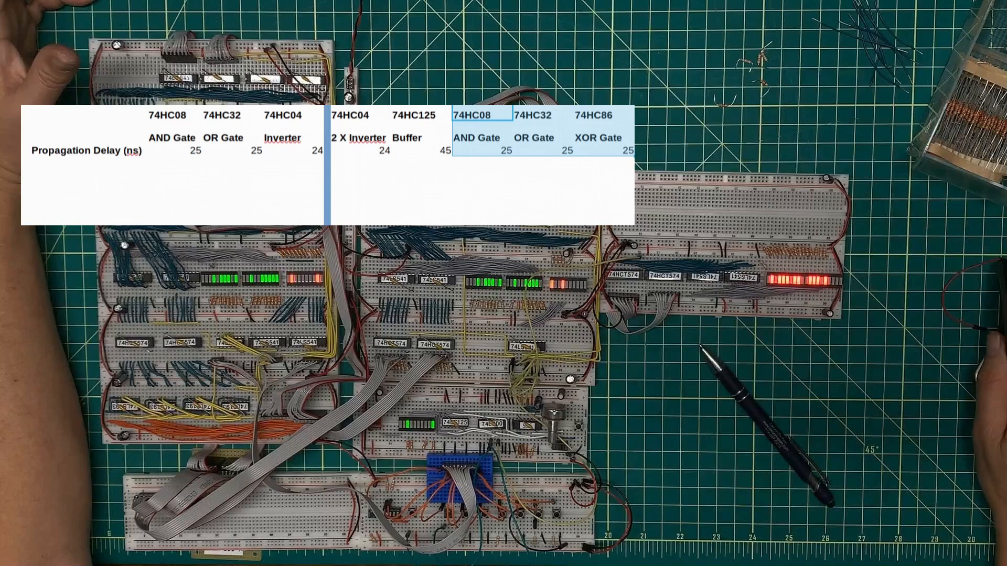
mouse_move(531, 151)
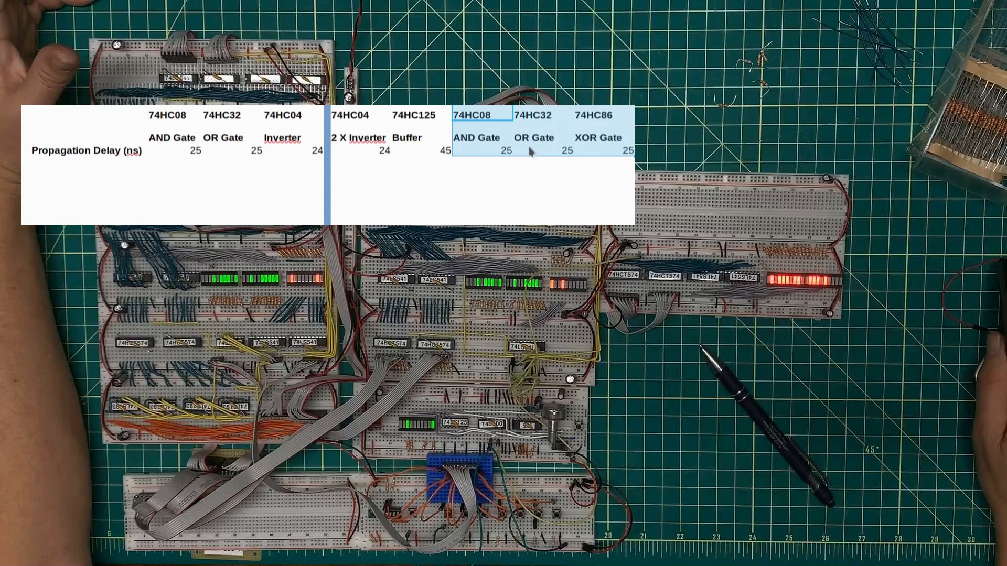
mouse_move(604, 135)
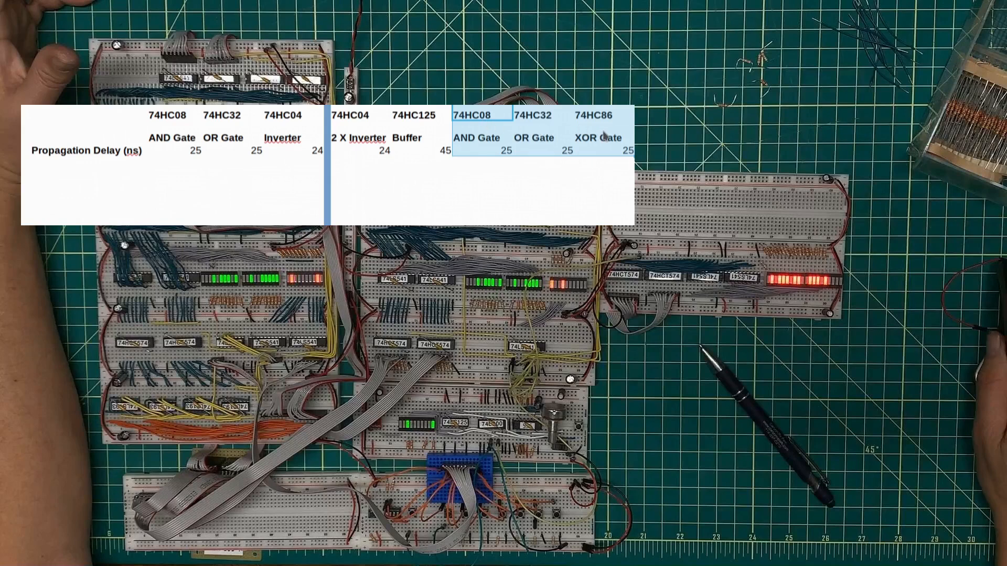